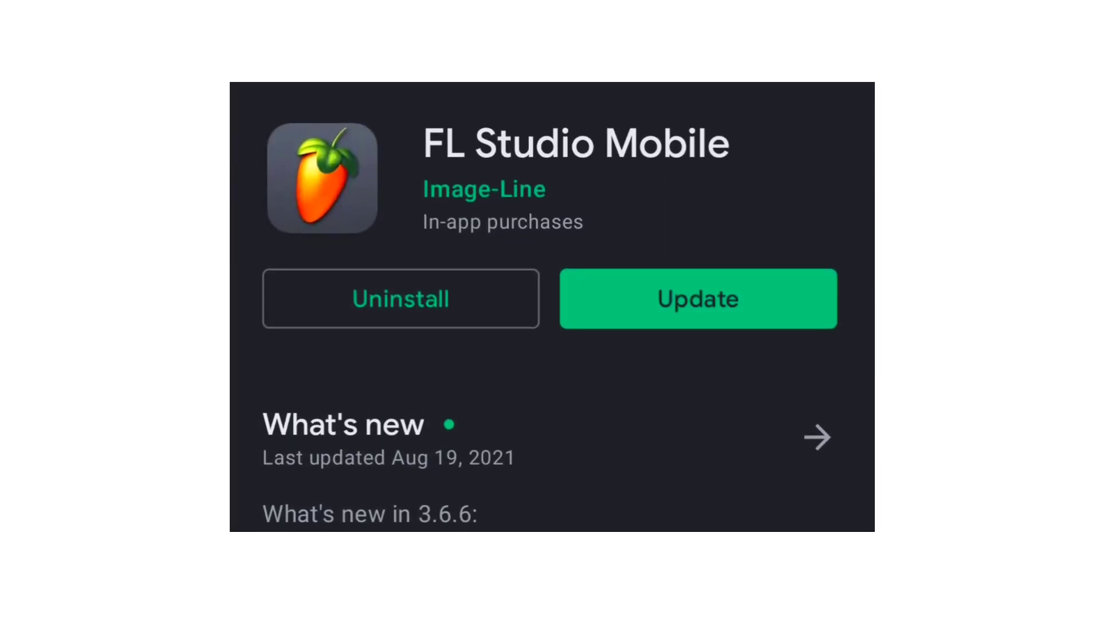
Start the FL Studio Mobile update, downloading now over any network so it shows Pending
left_click(698, 298)
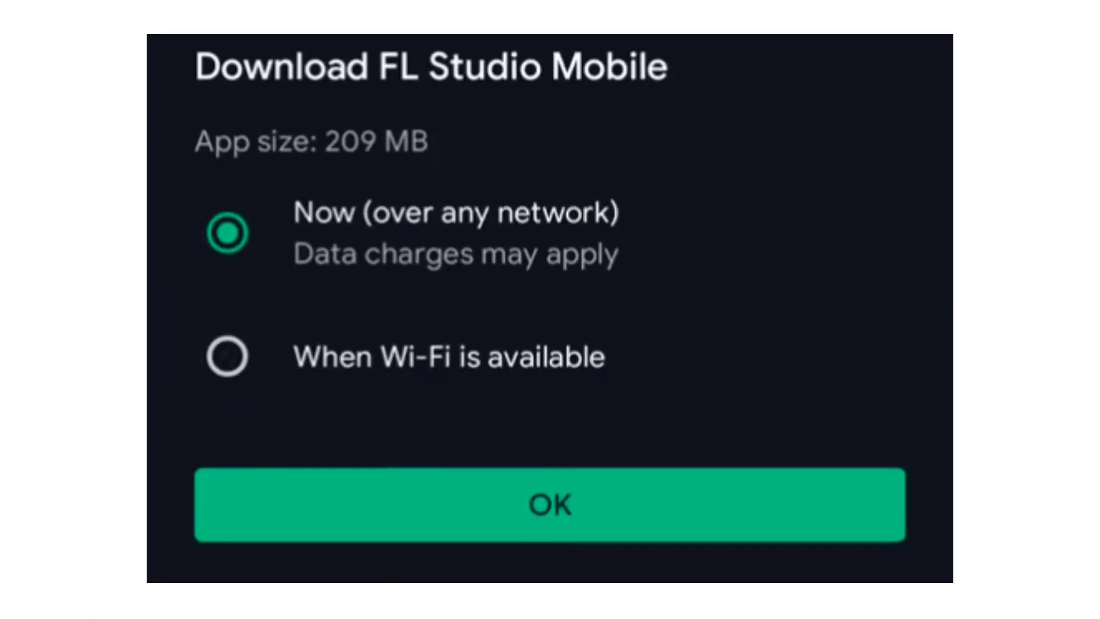
left_click(549, 504)
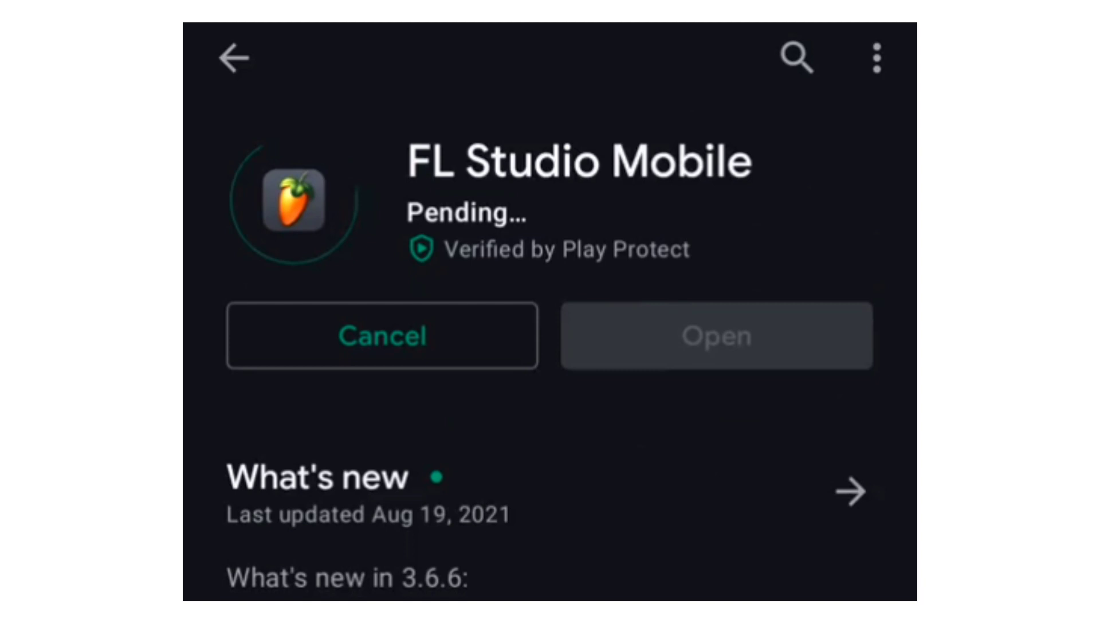